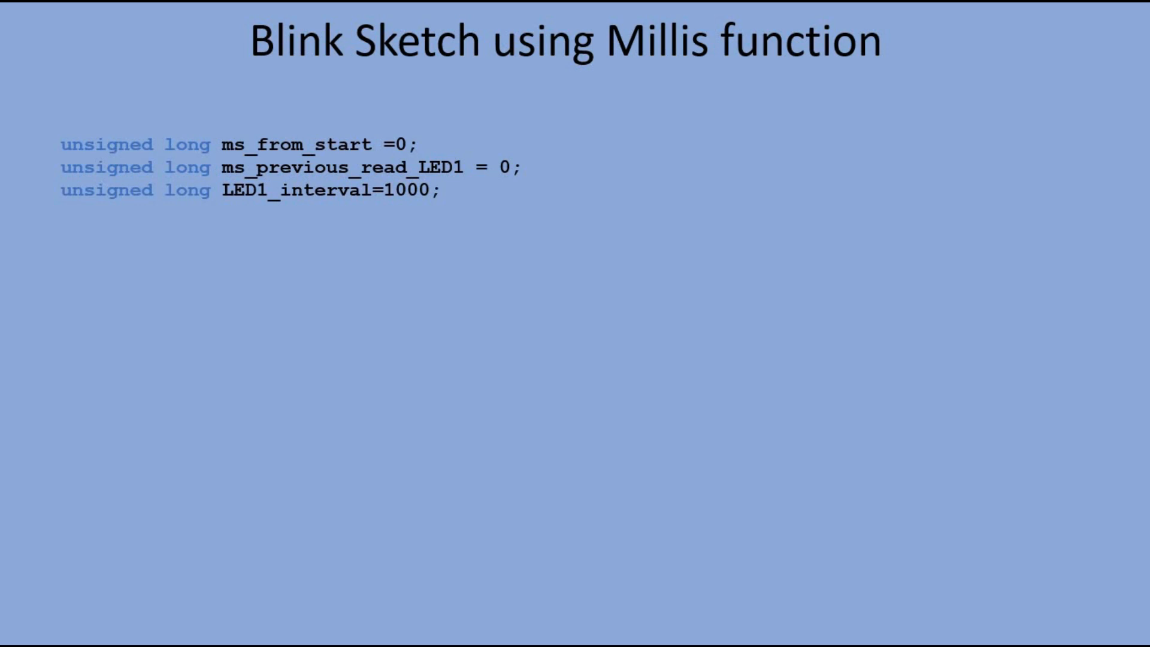
Step: Reveal the LED1 define, the millis() read, the interval check and the previous-time update
{"action": "type", "text": "#define LED1 3"}
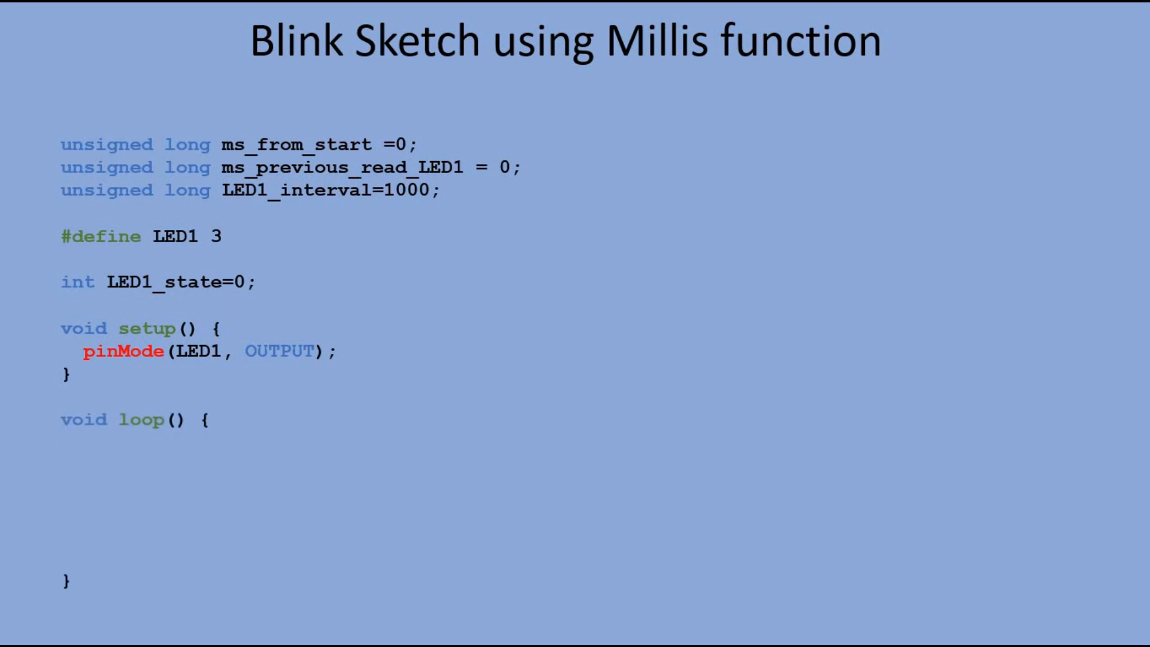
{"action": "type", "text": "ms_from_start = millis();"}
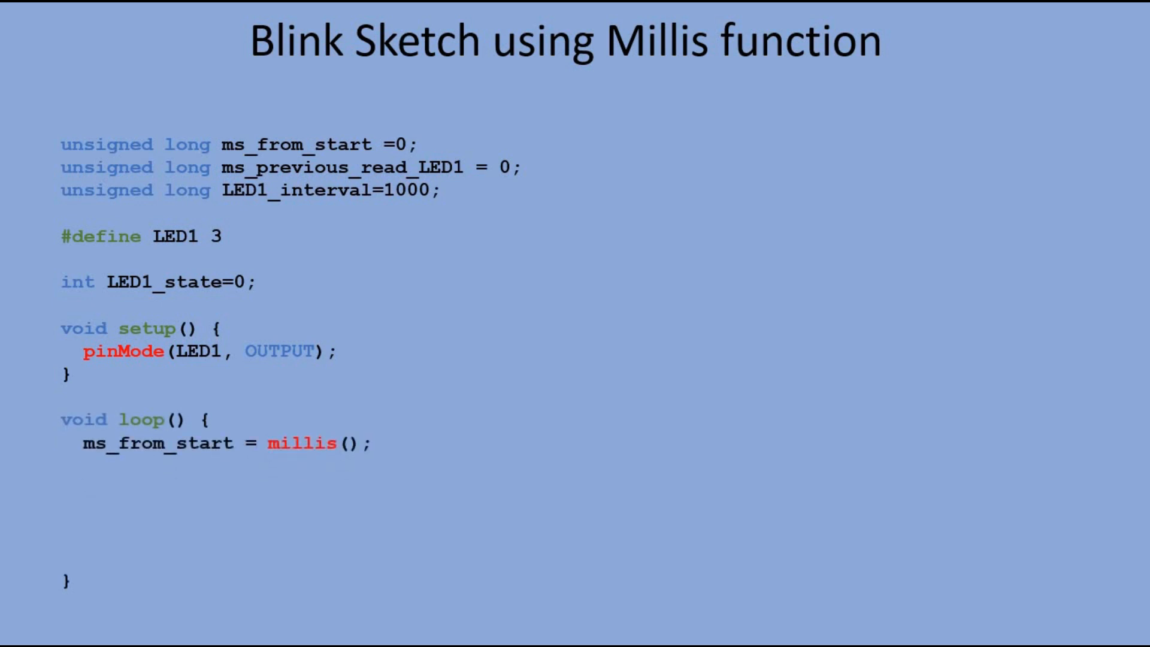
{"action": "type", "text": "if (ms_from_start-ms_previous_read_LED1>LED1_interval){"}
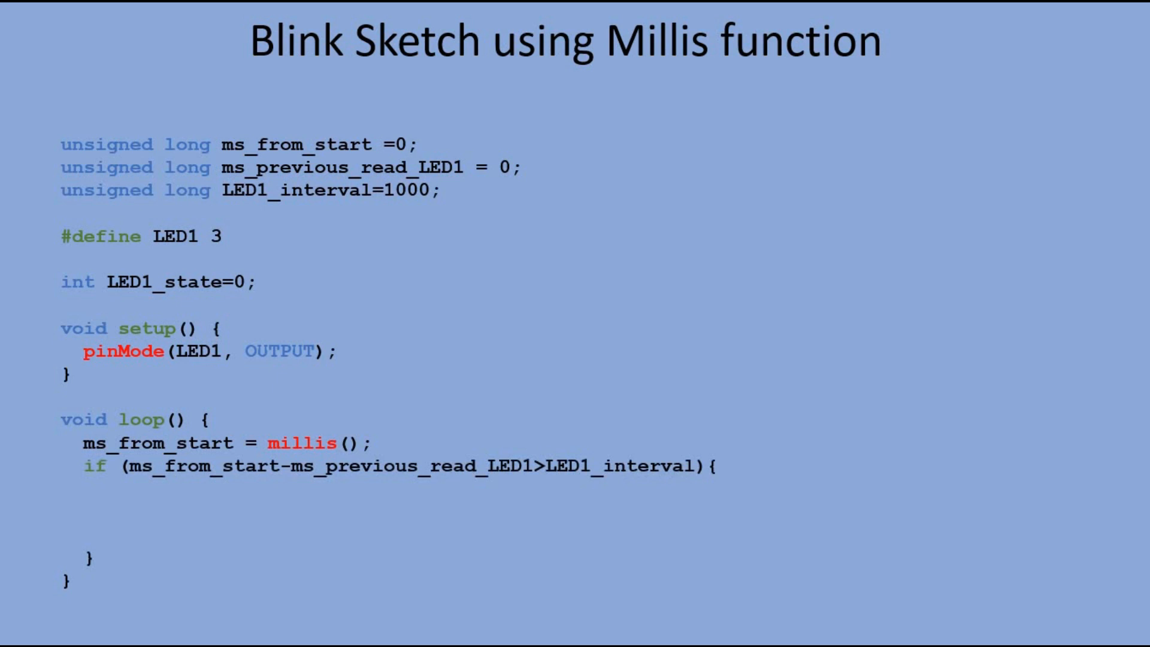
{"action": "type", "text": "ms_previous_read_LED1=ms_from_start;"}
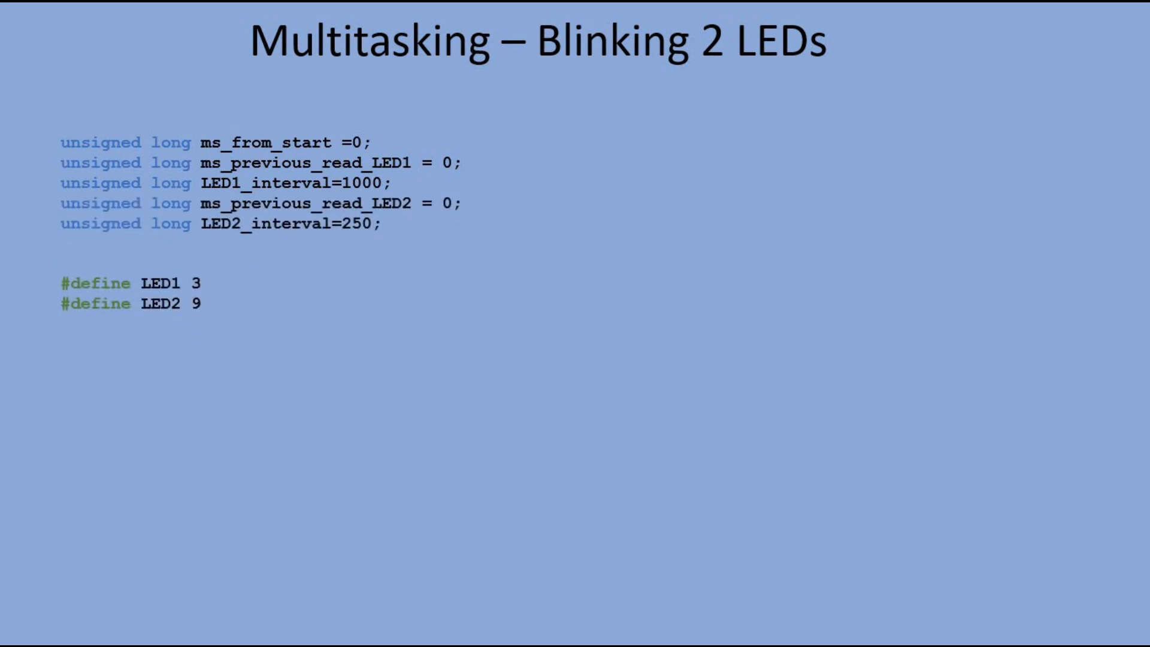
Step: Reveal the LED1_state=0 variable declaration on the two-LED slide
{"action": "type", "text": "int LED1_state=0;"}
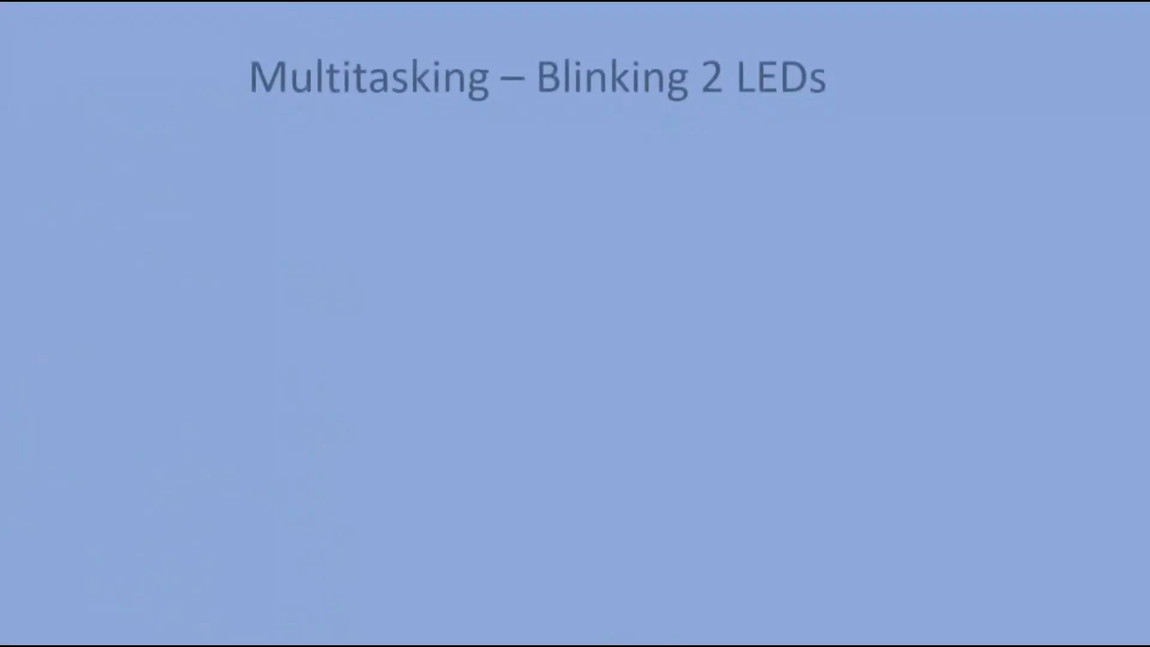
Step: Show the full two-LED potentiometer code and animate the pinMode(P1, INPUT) line
{"action": "key", "text": "right"}
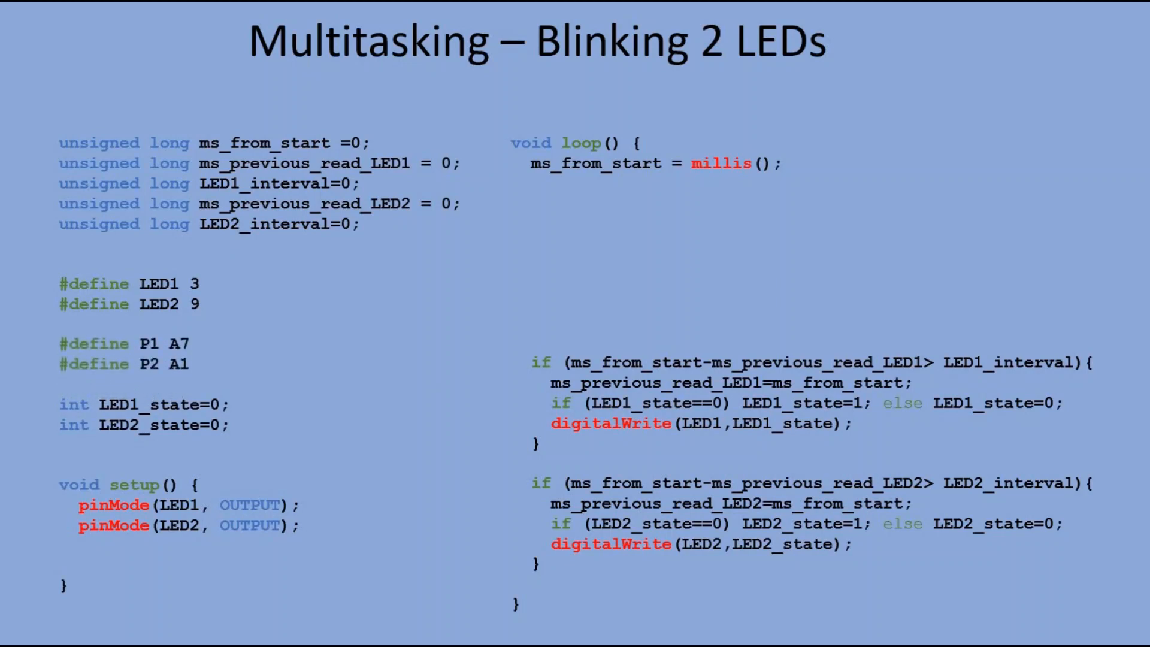
{"action": "type", "text": "pinMode(P1, INPUT);"}
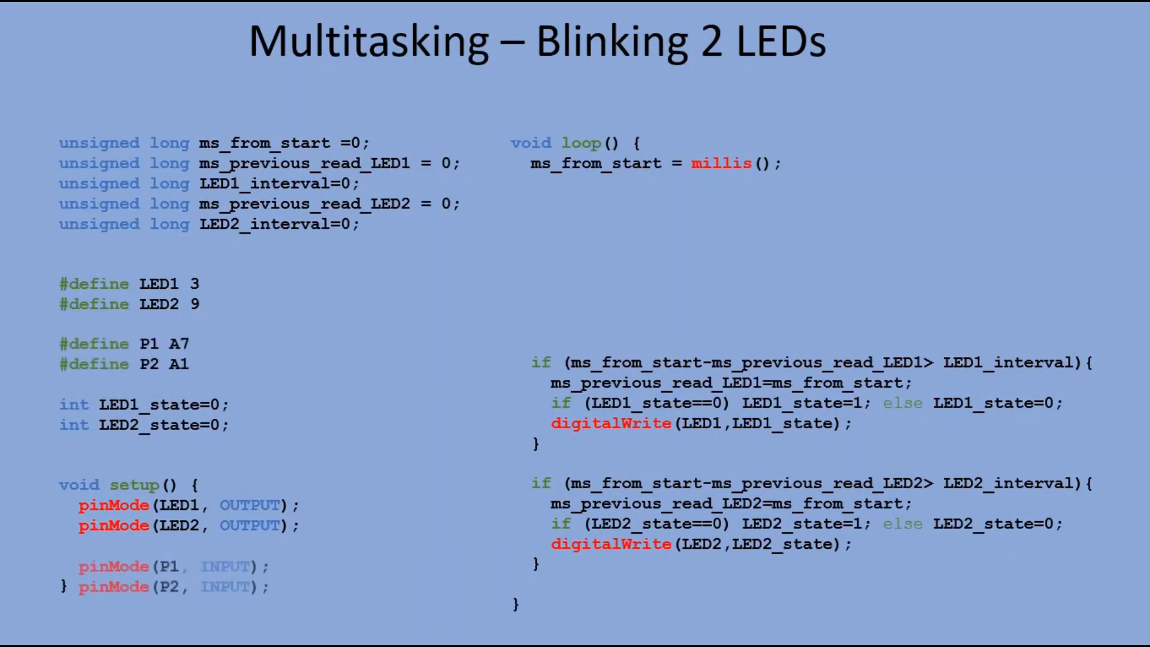